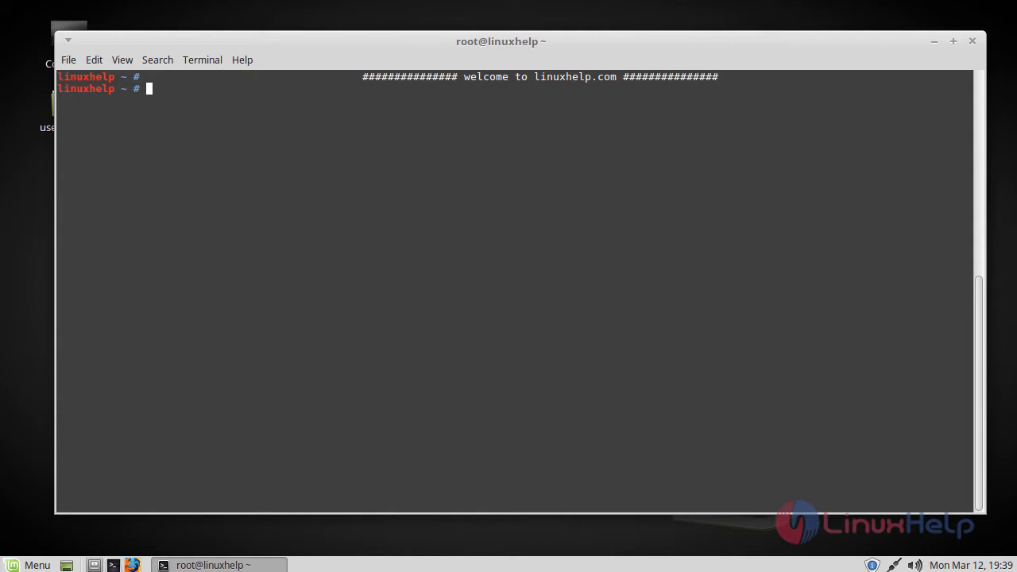
- Run add-apt-repository ppa:eugenesan/ppa and confirm to add the PPA with its signing key
key(Return)
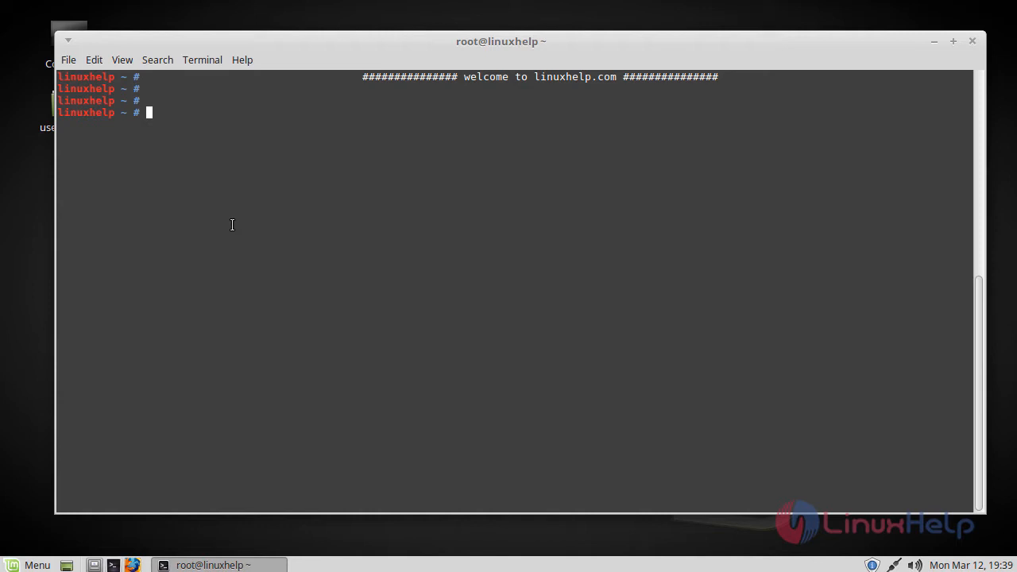
mouse_move(278, 222)
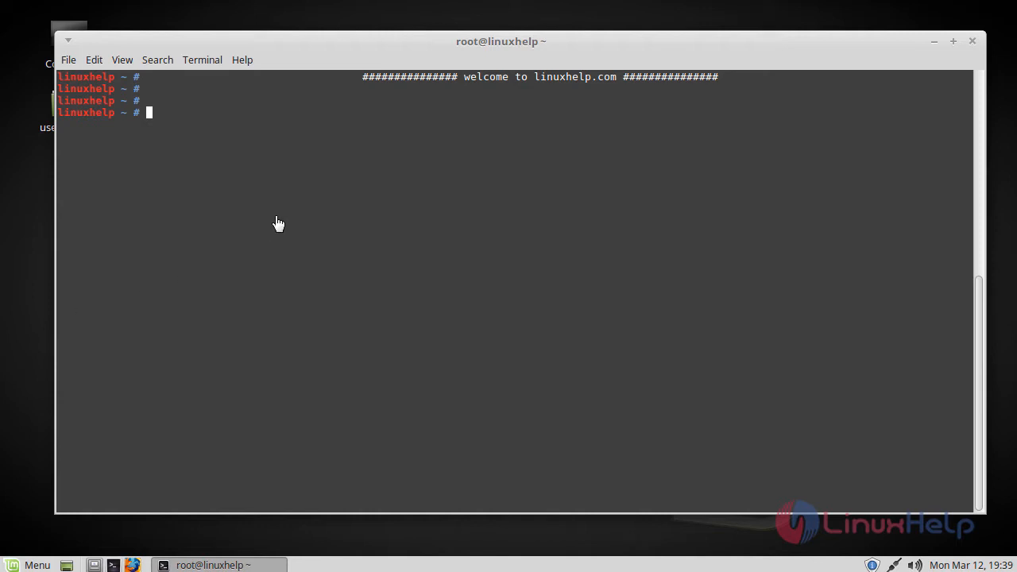
mouse_move(277, 216)
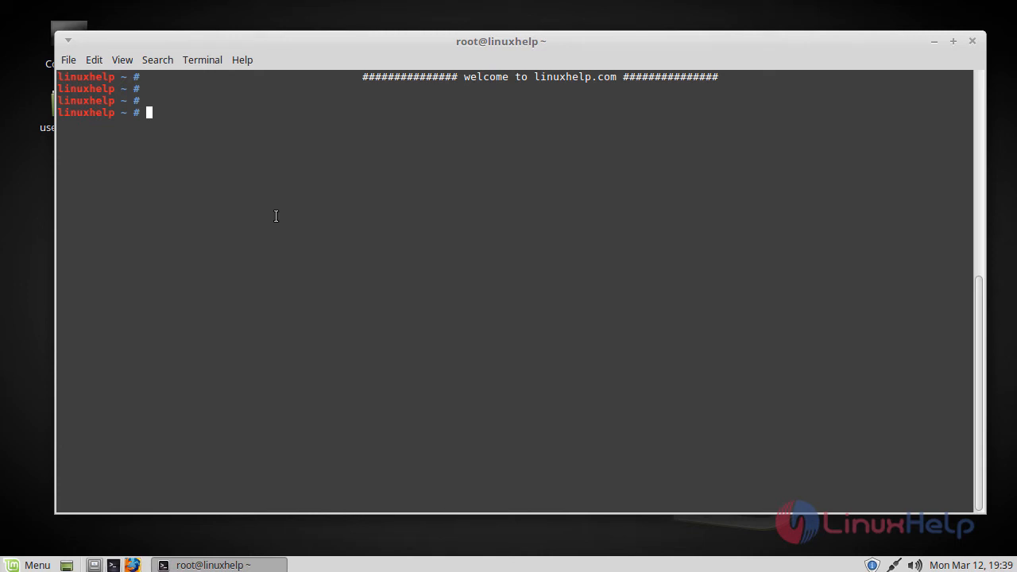
text(add-apt-repository ppa:eugenesan/ppa)
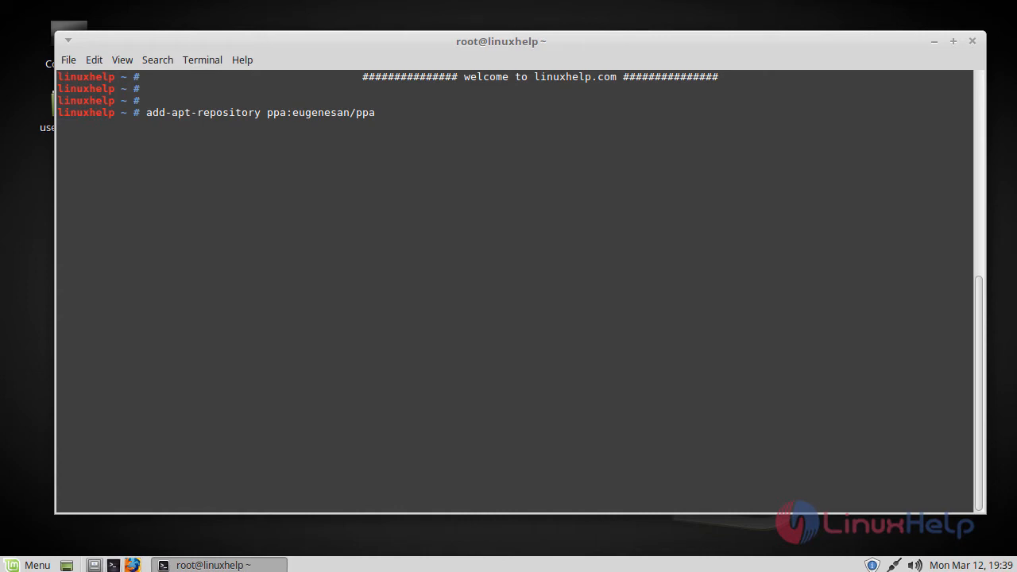
key(Return)
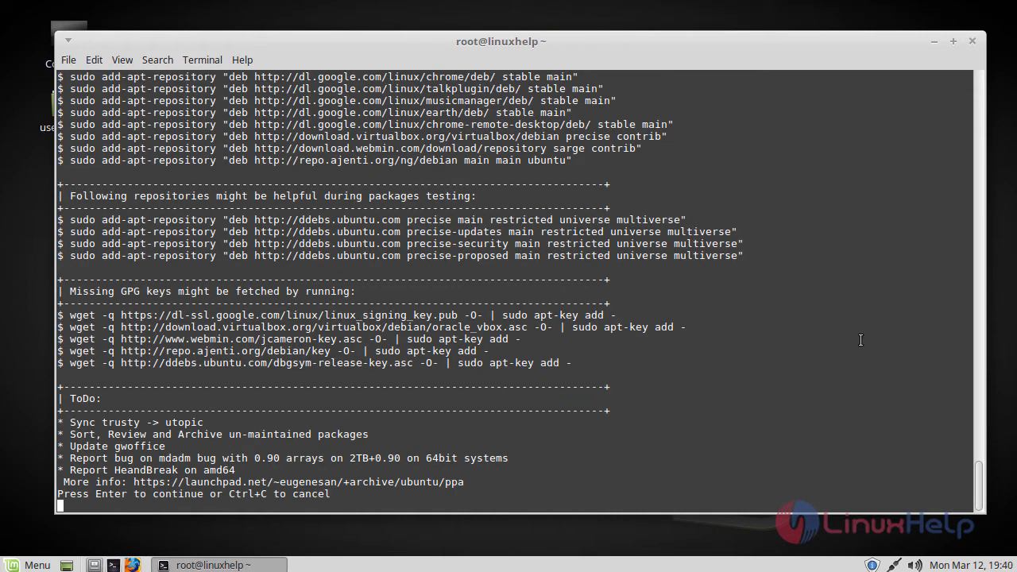
key(Return)
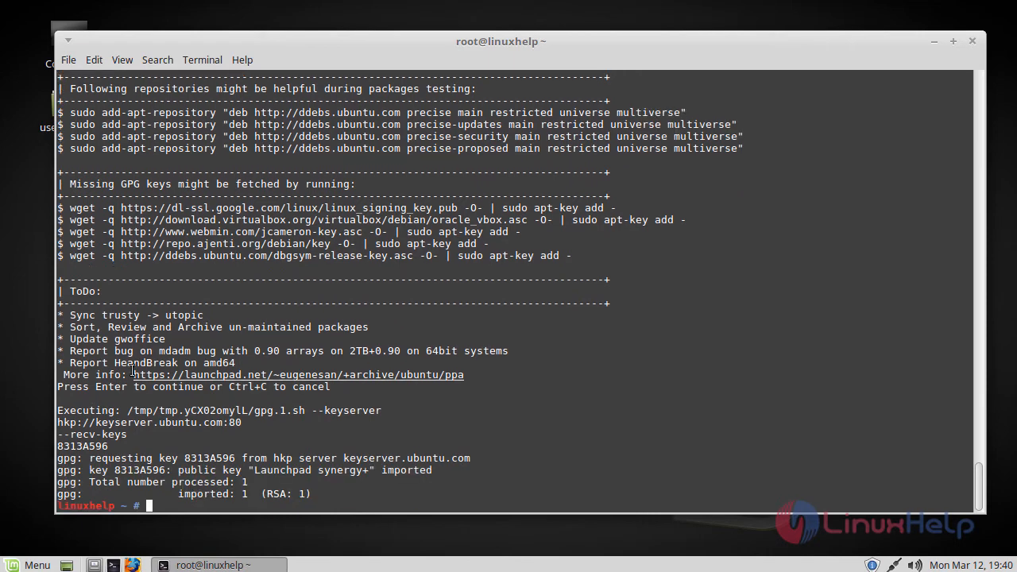
mouse_move(816, 321)
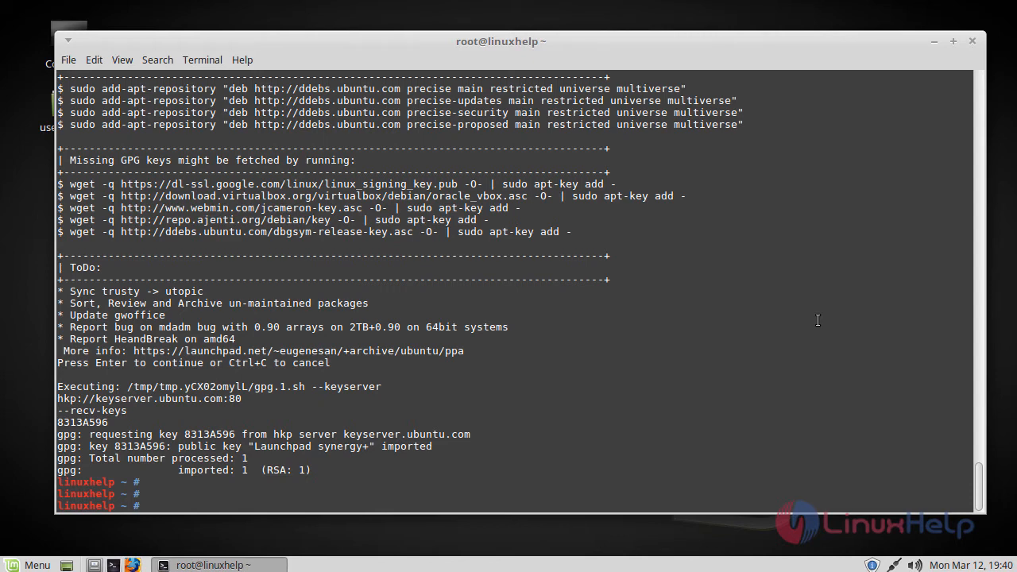
- Run apt-get update to refresh package lists from the new PPA, then begin the next apt-get command
text(ap)
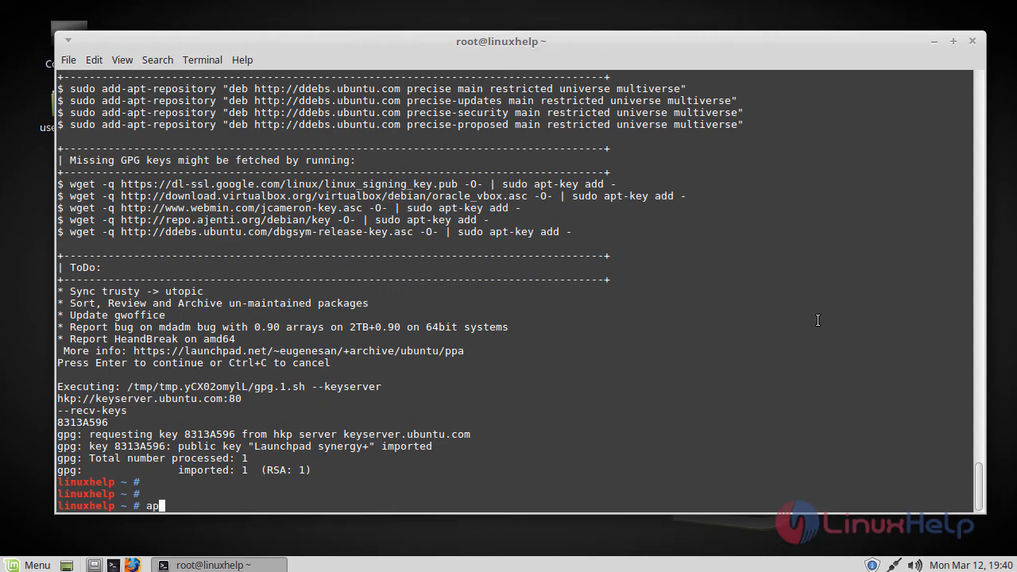
text(t-get update)
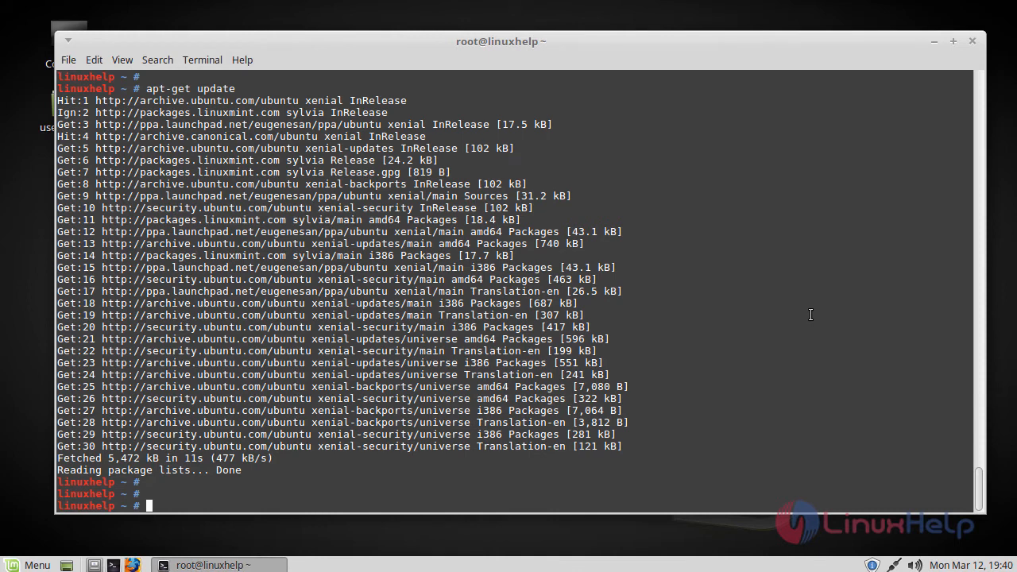
text(apt-get)
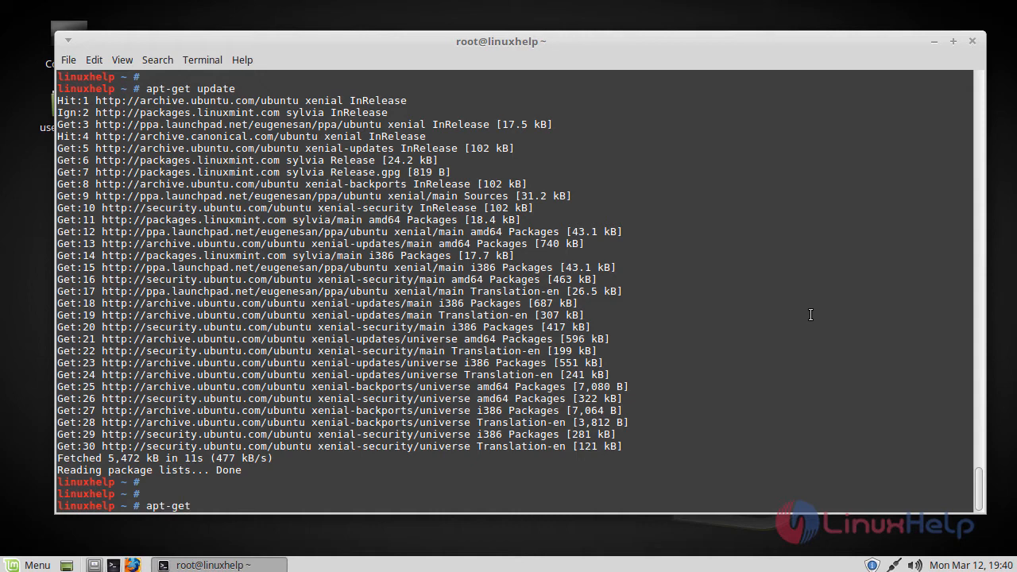
- Run apt-get install gcc, which reports the default gcc is already the newest version
text(install)
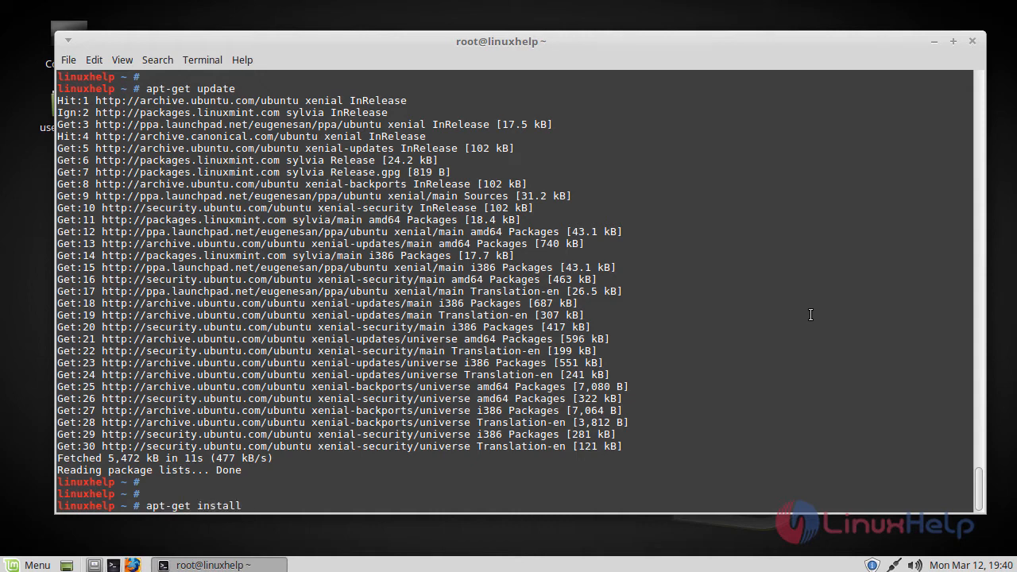
text(gcc)
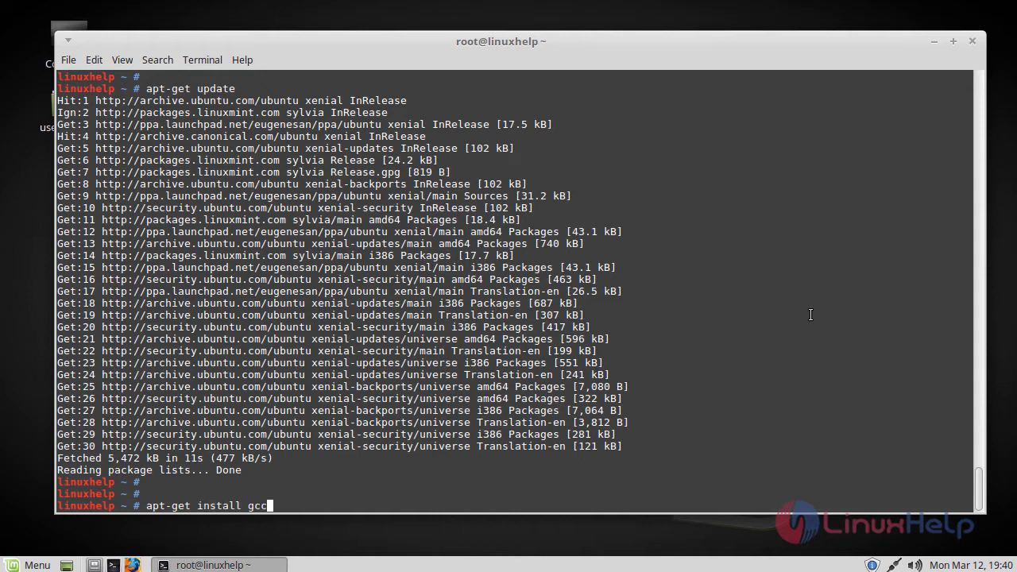
key(Return)
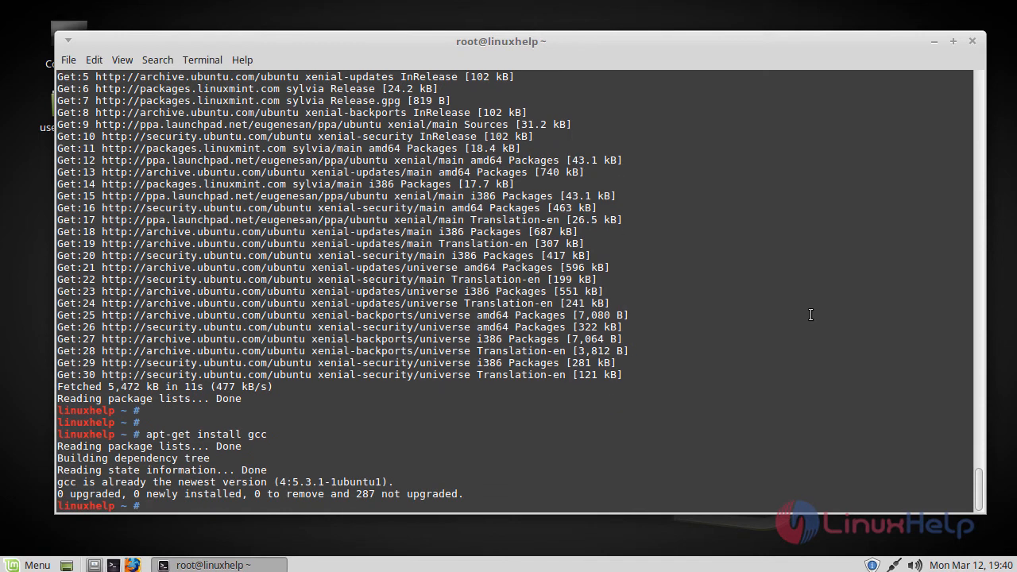
- Run apt-get install gcc-4.9 and answer y to install it with its dependencies
text(apt-get install gcc-)
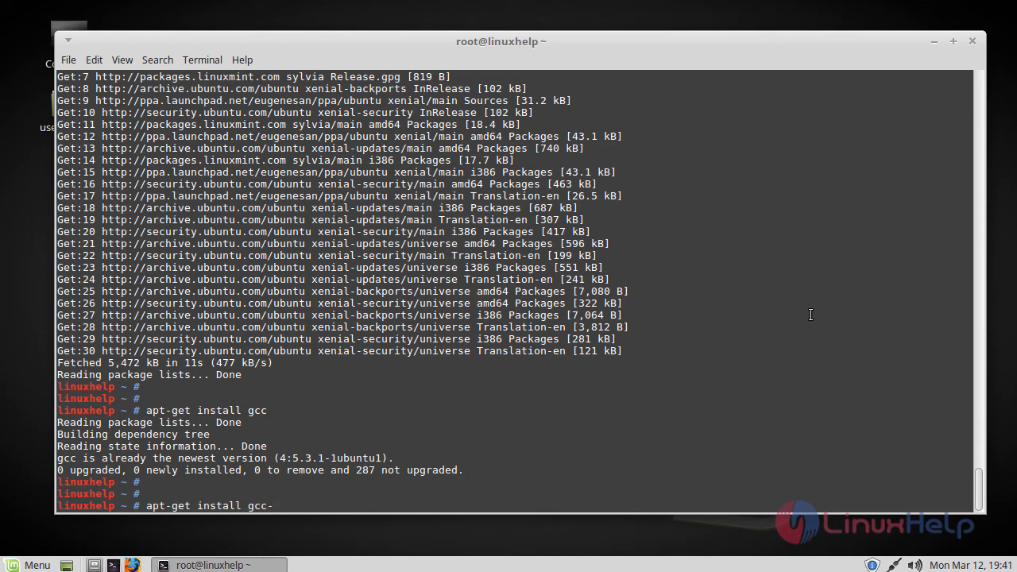
text(4.)
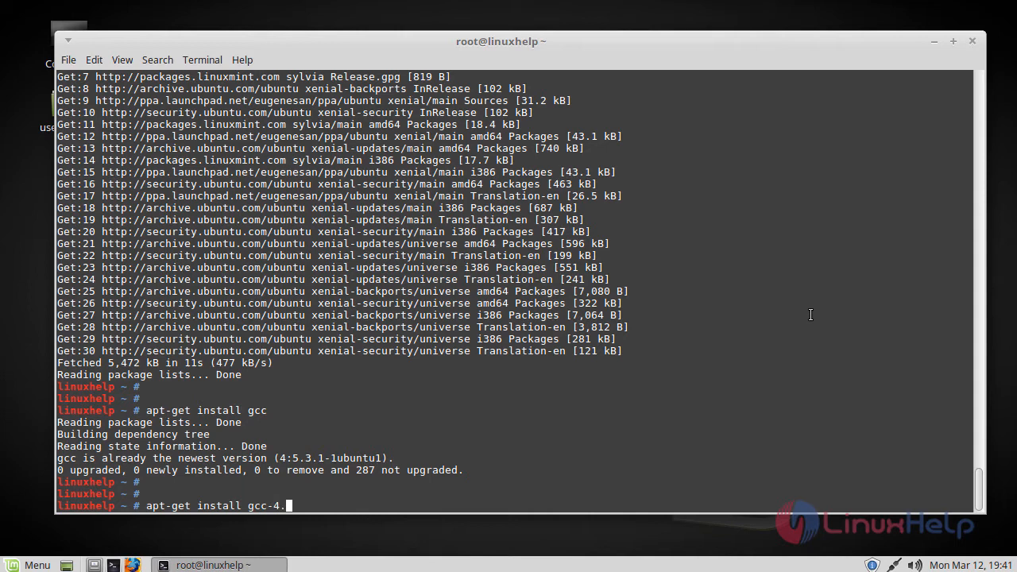
text(9)
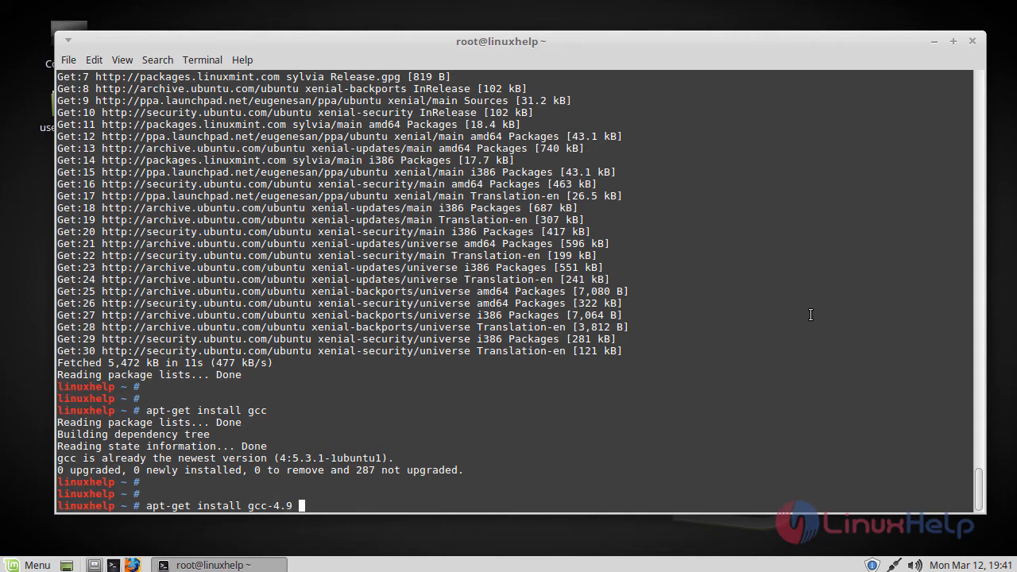
key(Return)
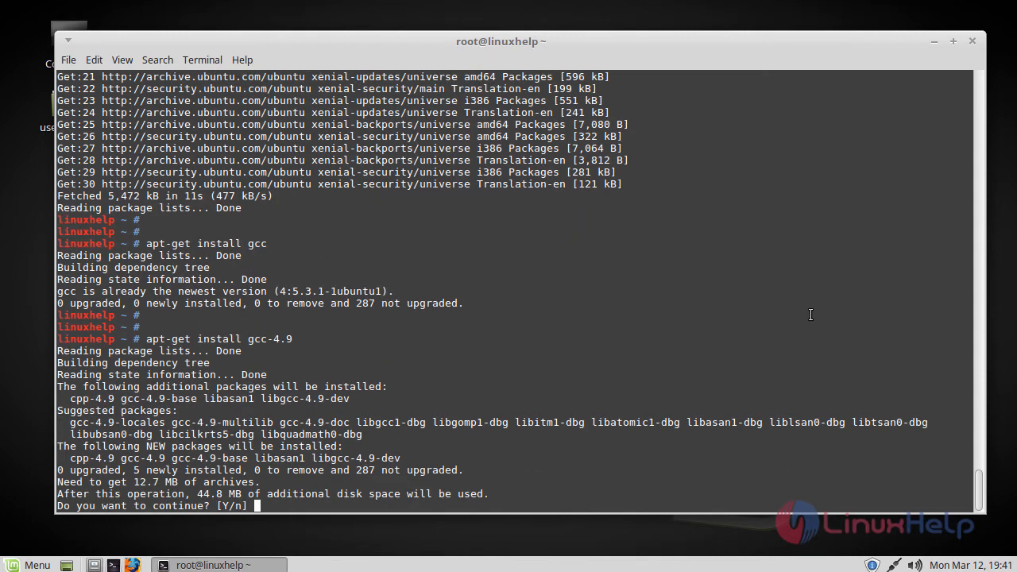
text(y)
text(g)
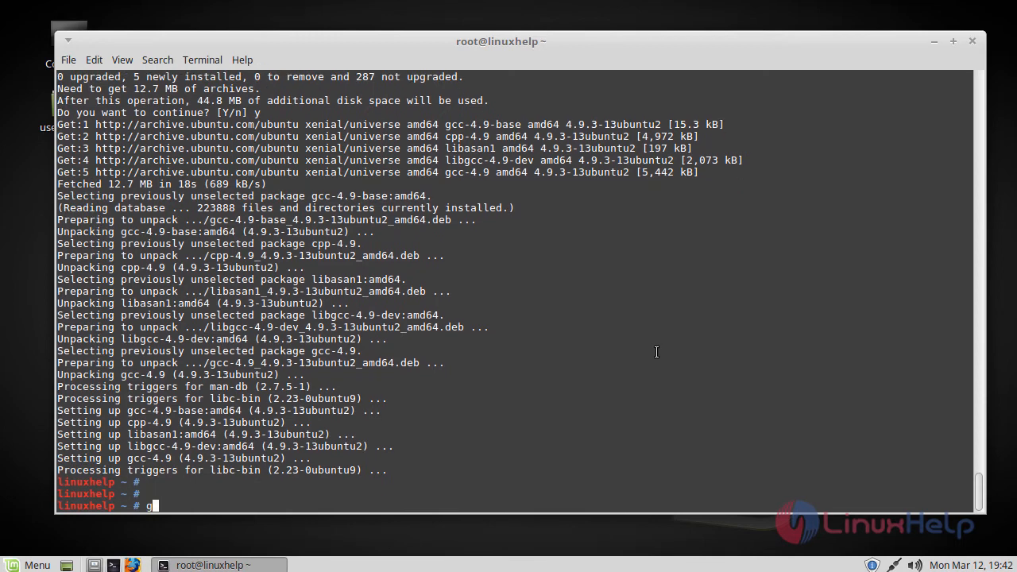
- Run gcc -v, showing the default compiler still reports version 5.4.0
text(cc -v)
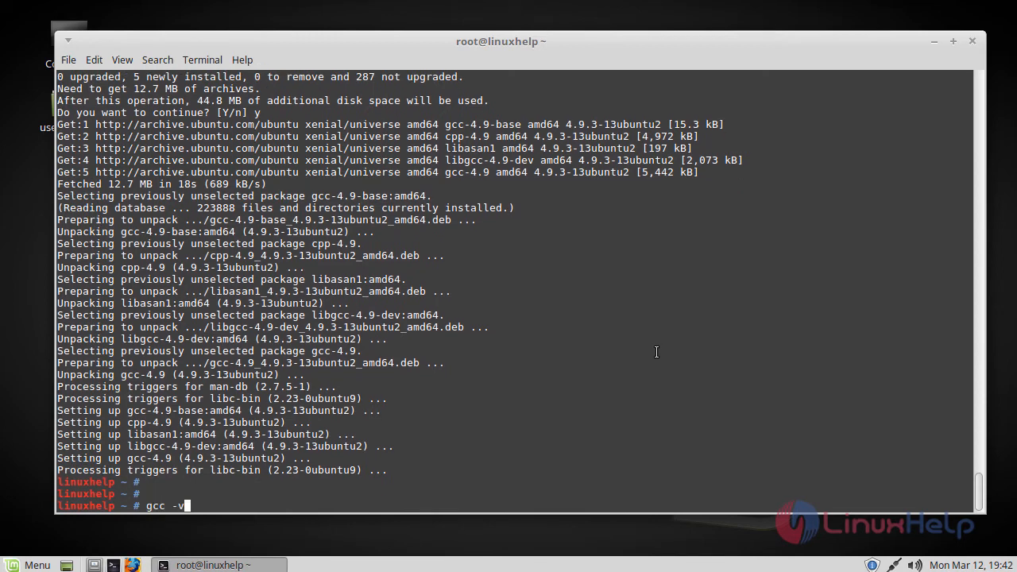
key(Return)
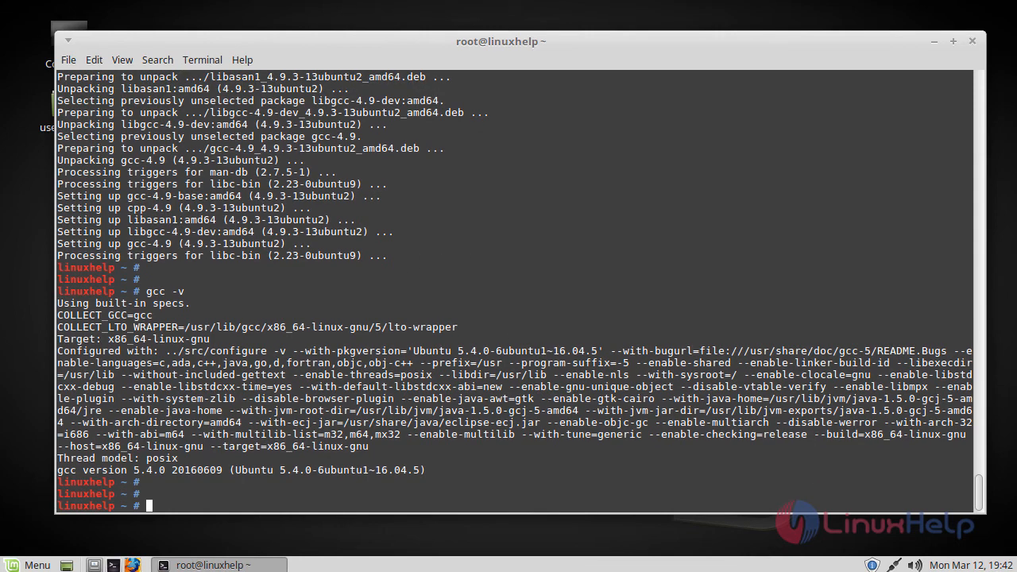
mouse_move(540, 210)
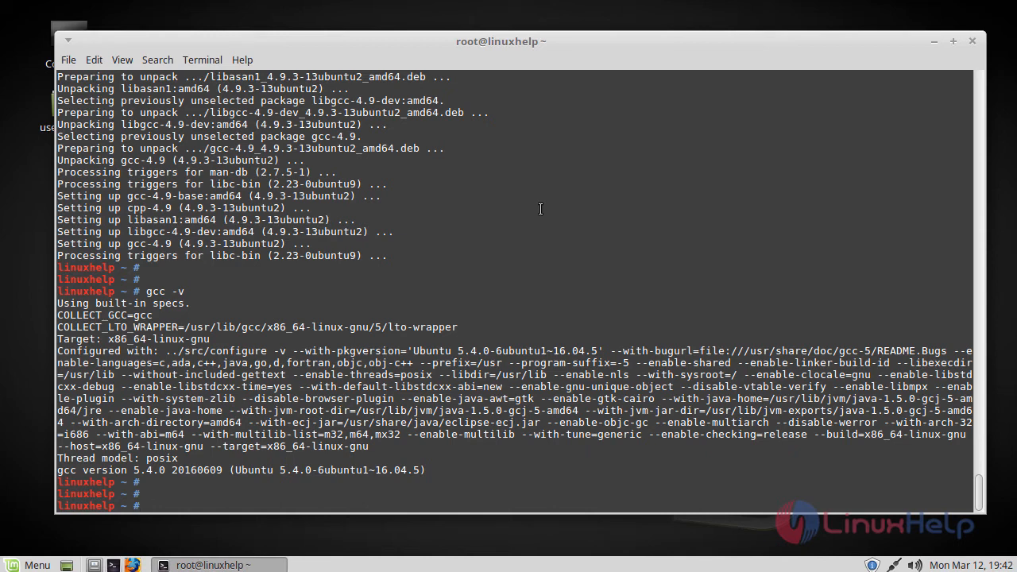
- Run apt-get remove gcc-4.9 and answer y to uninstall it, freeing 17.5 MB
text(a)
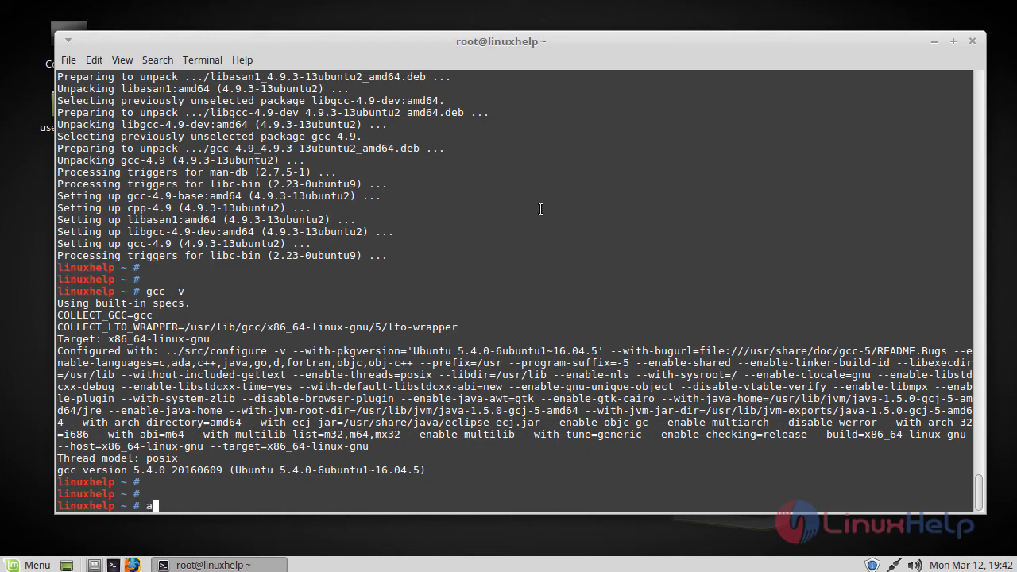
text(pt-get)
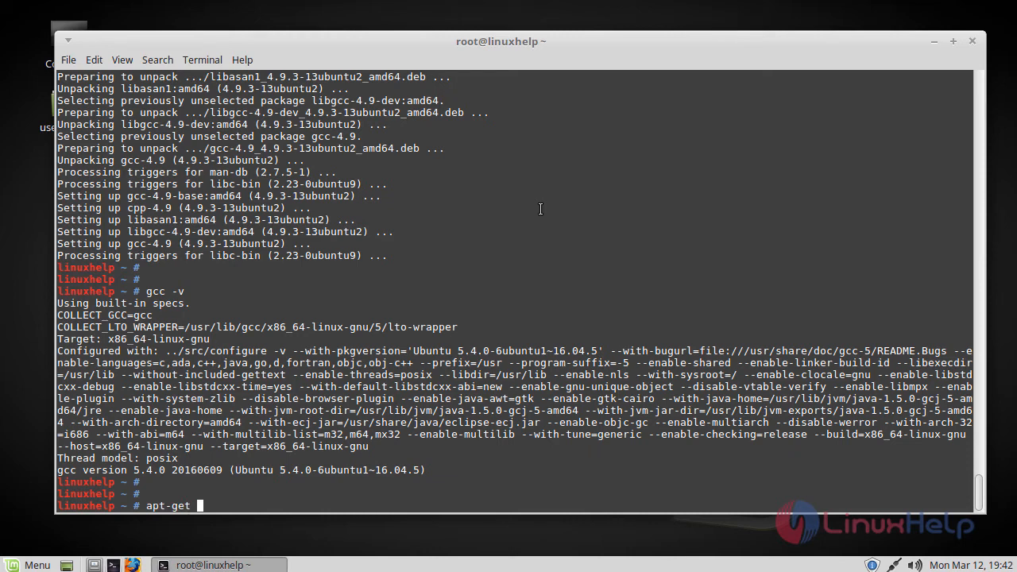
text(remove)
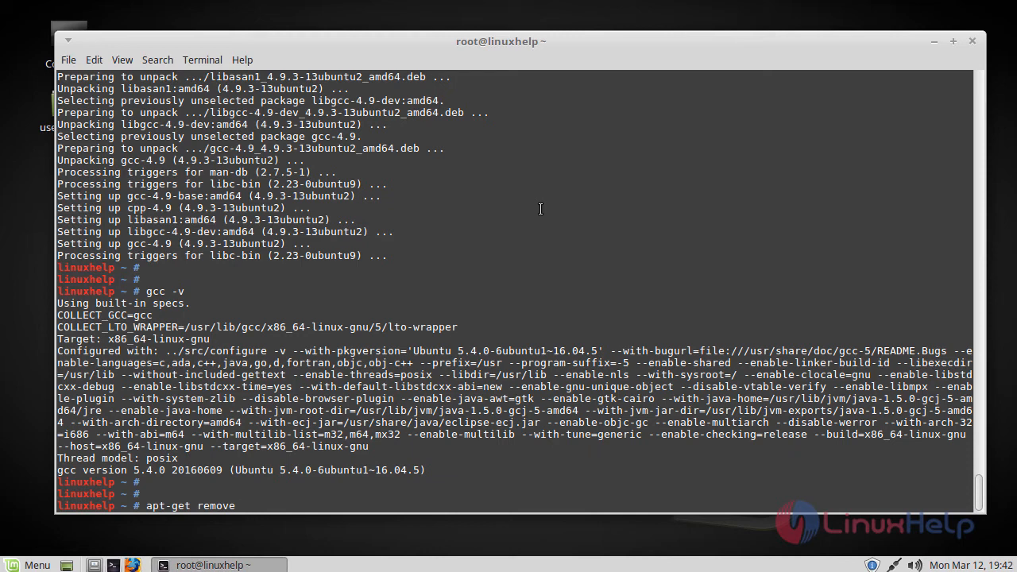
text(gcc)
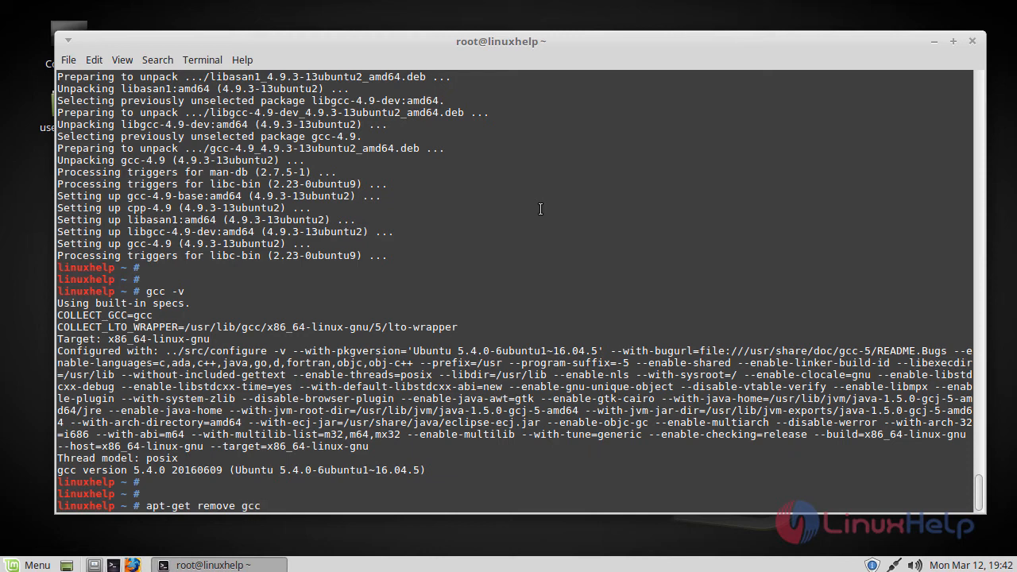
text(-)
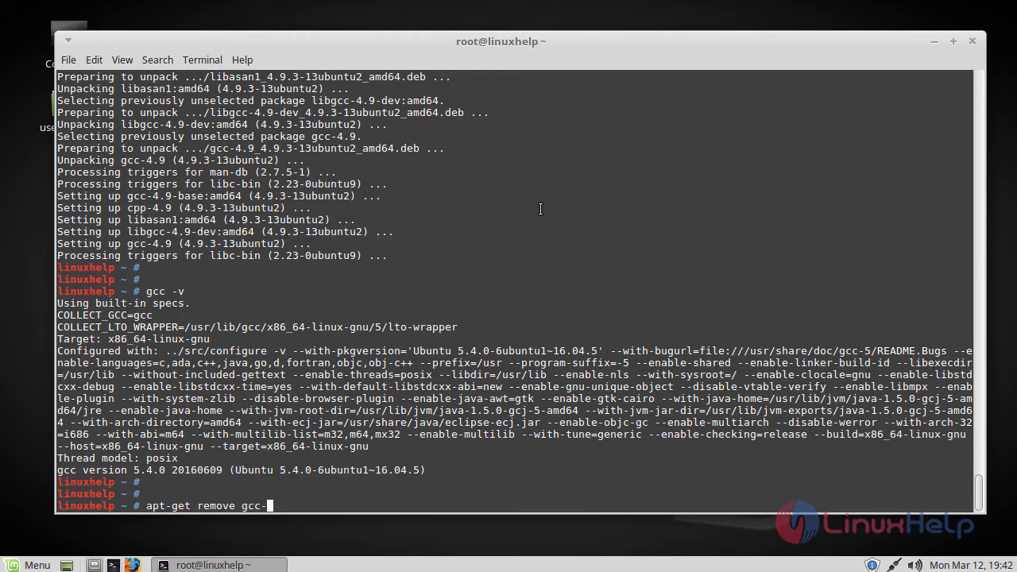
text(4.9)
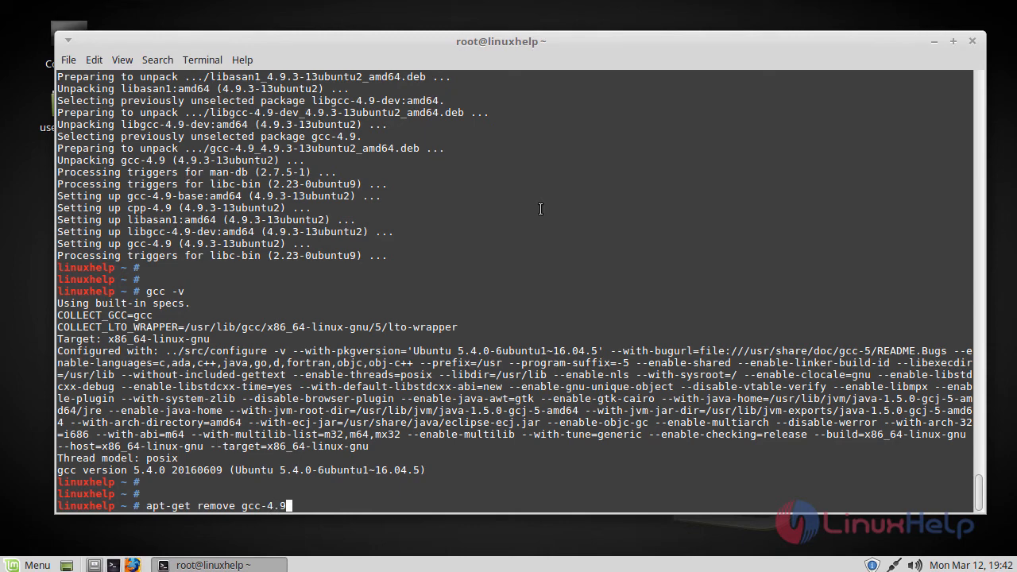
key(Return)
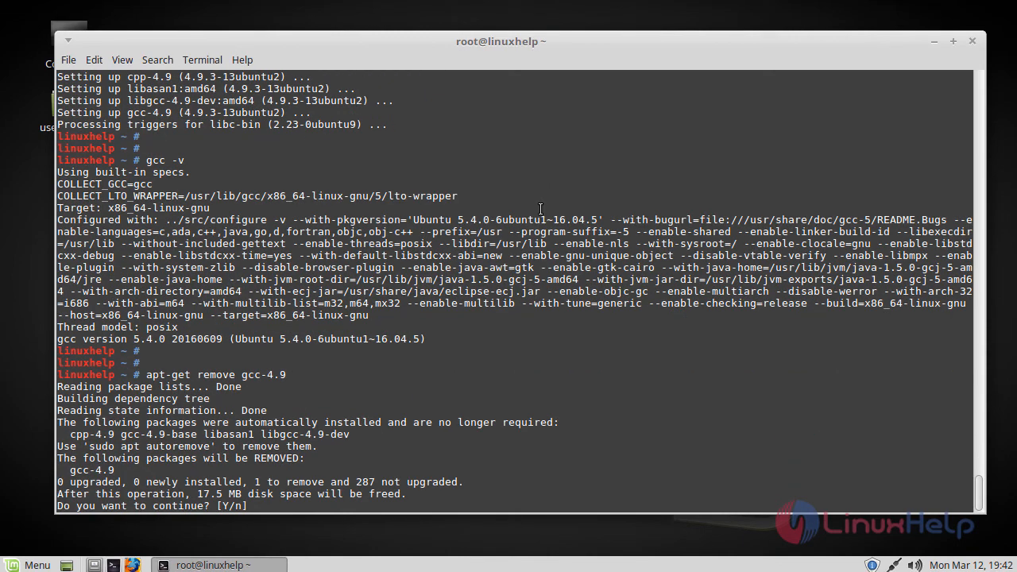
text(y)
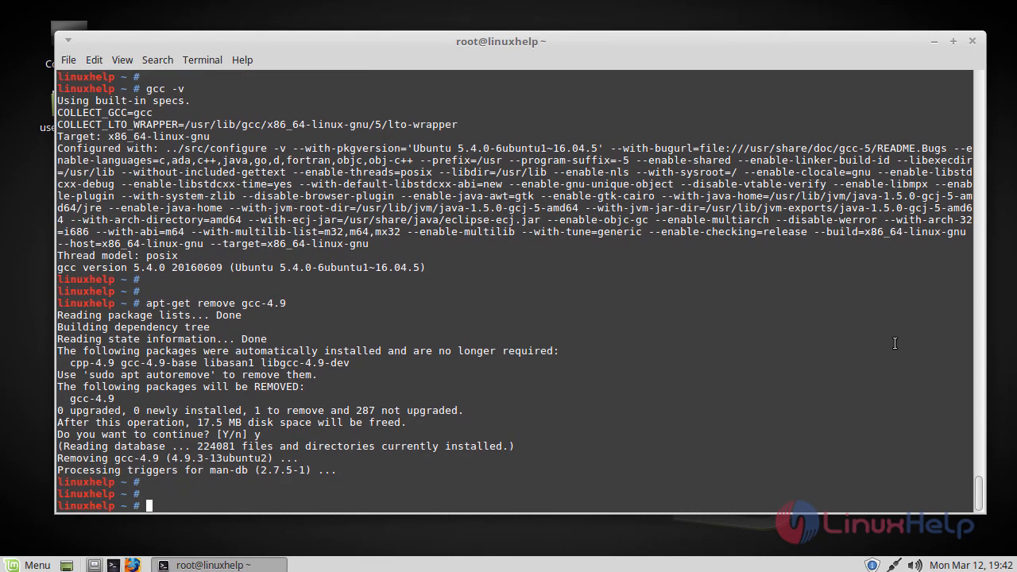
mouse_move(657, 361)
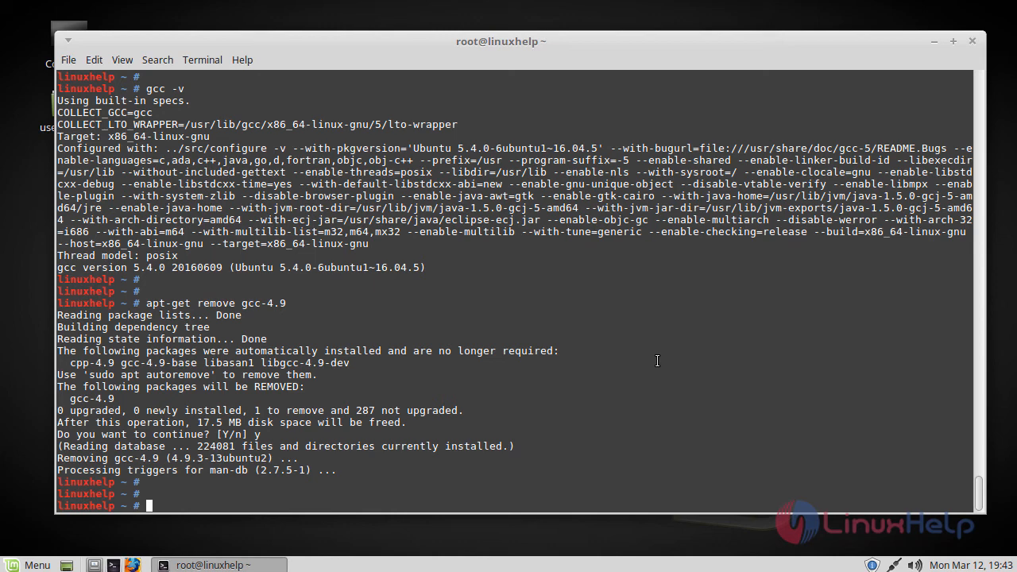
mouse_move(658, 359)
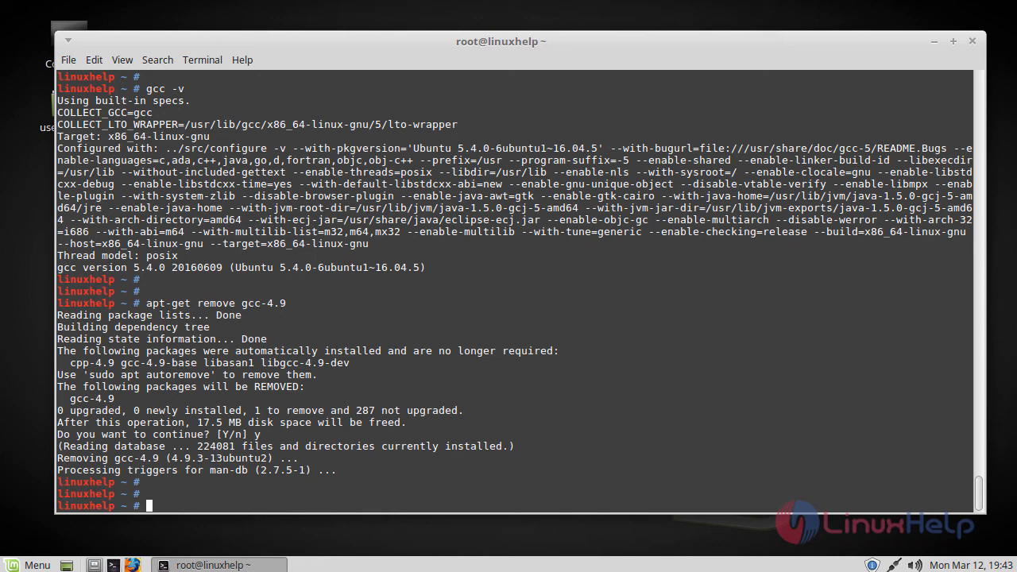